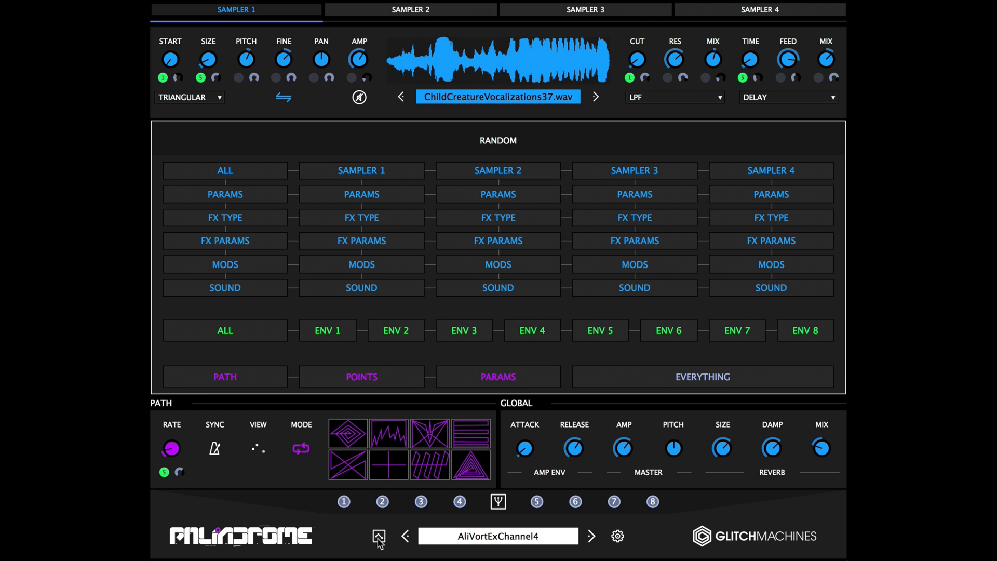
- Close the randomizer panel and drag the morph position across the KhaledsTomb plot
click(584, 10)
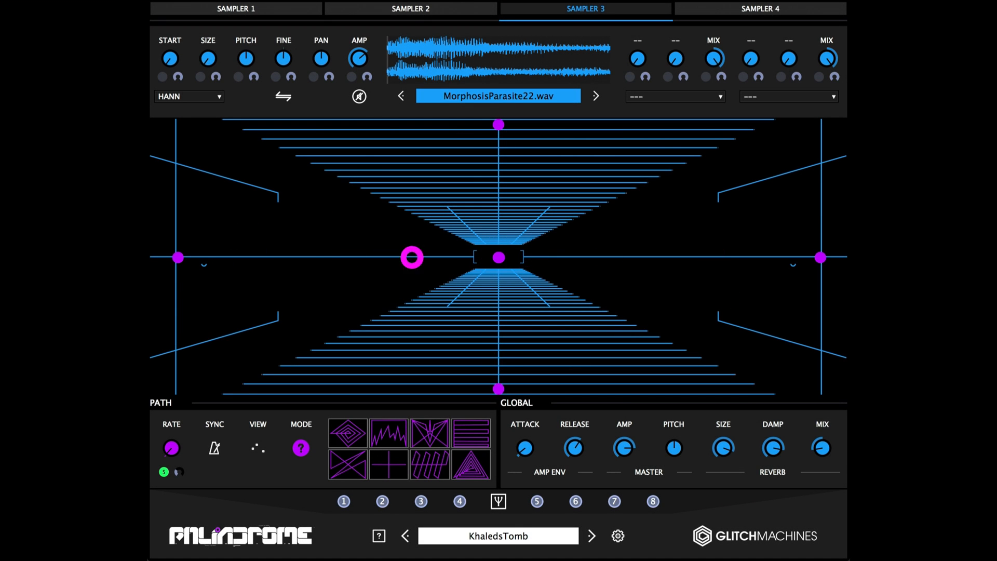
drag(412, 257, 498, 311)
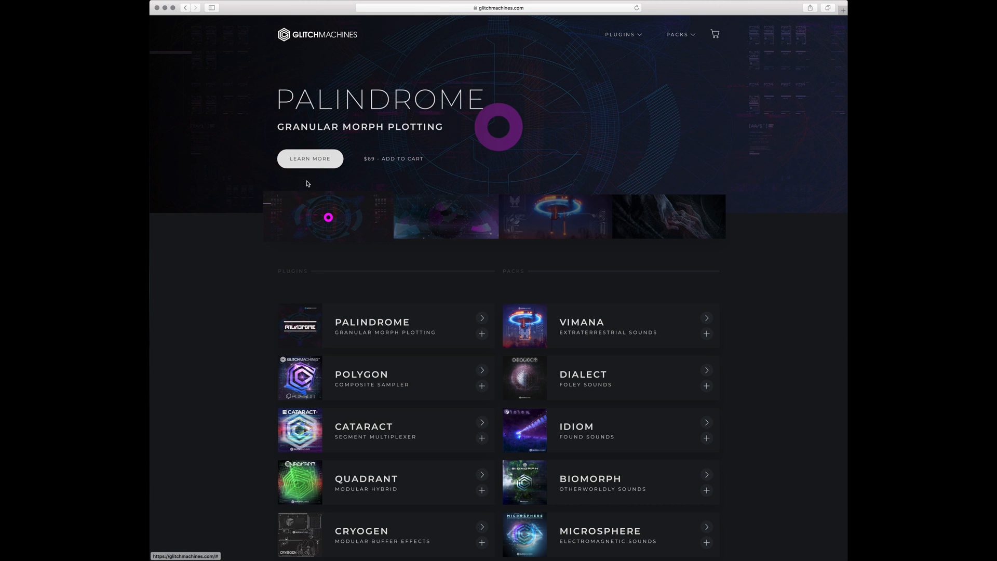
- Follow LEARN MORE under Palindrome to reach its product page
click(309, 157)
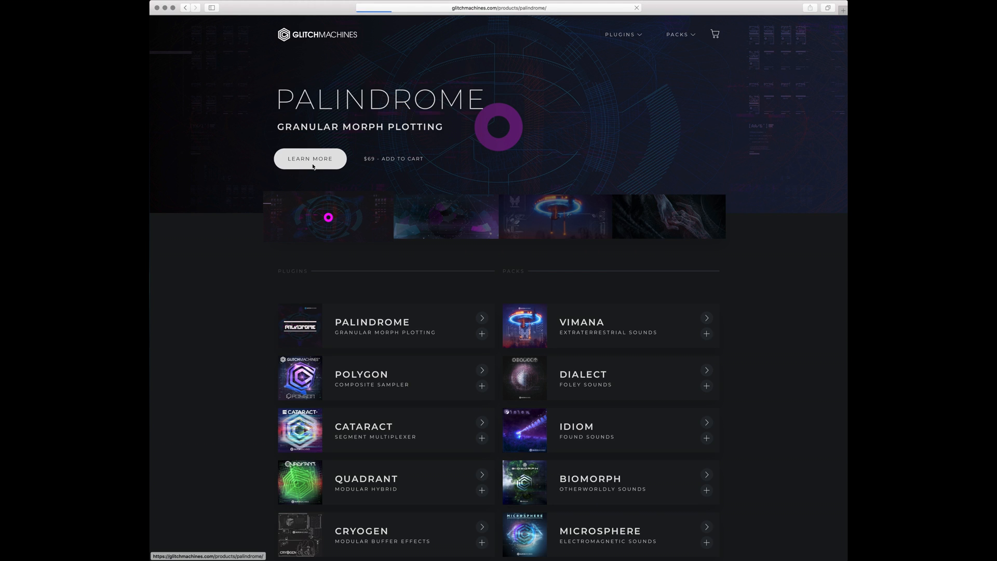
mouse_move(220, 286)
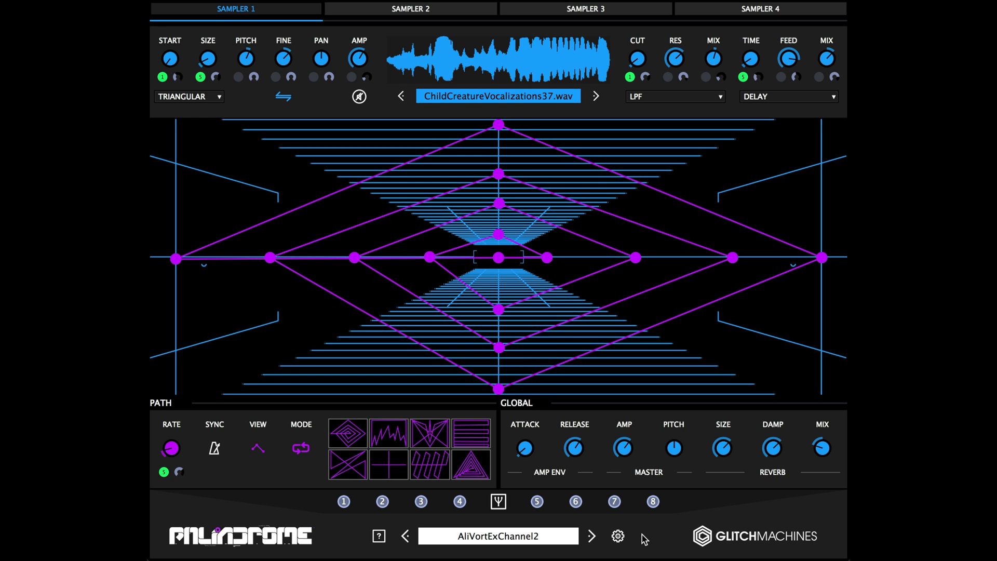
mouse_move(602, 539)
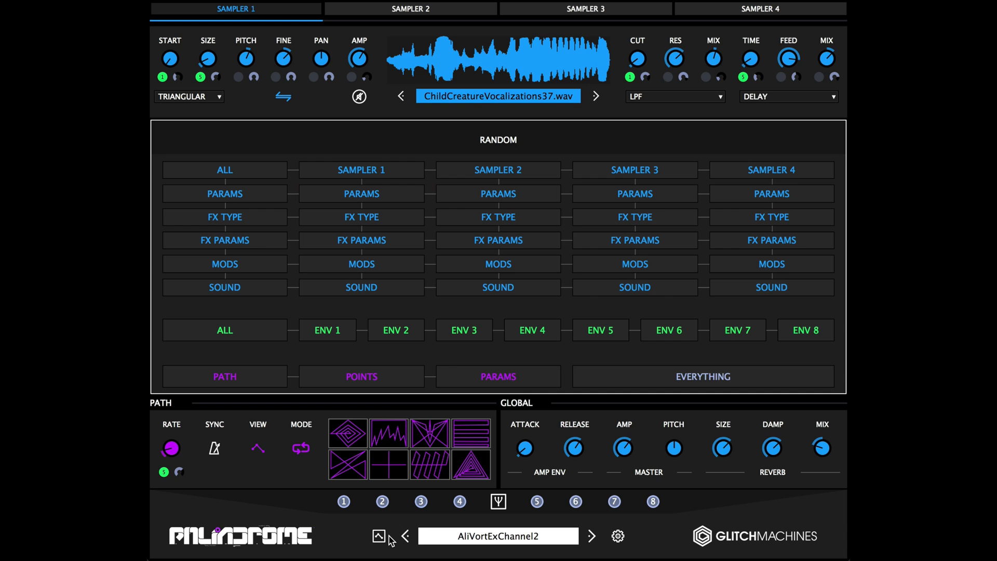
click(375, 536)
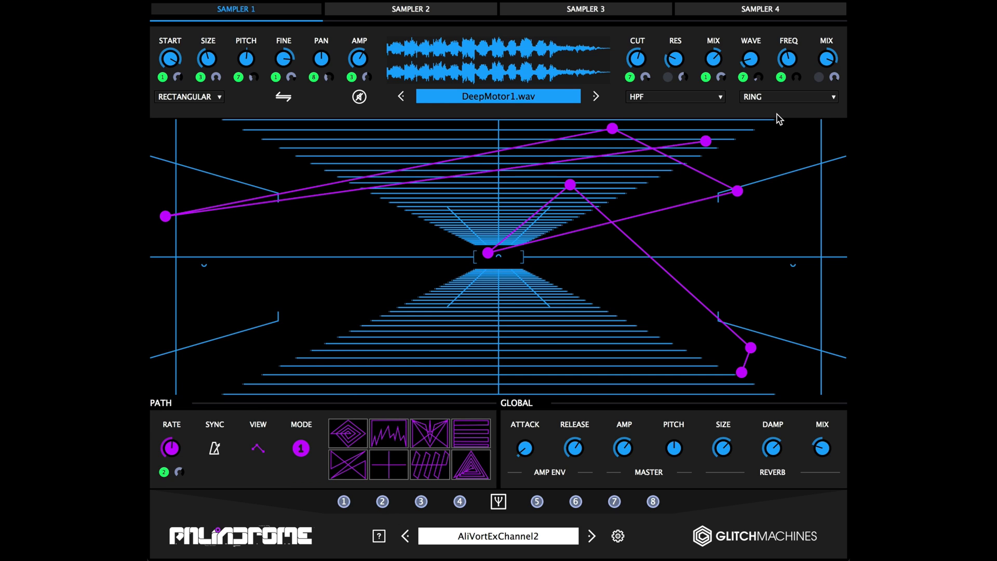
mouse_move(675, 115)
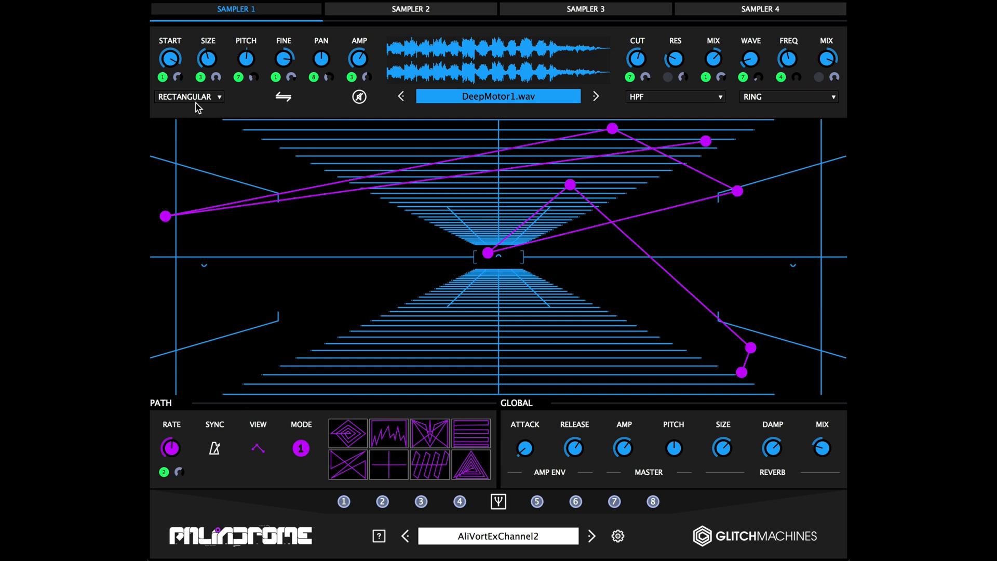
mouse_move(164, 114)
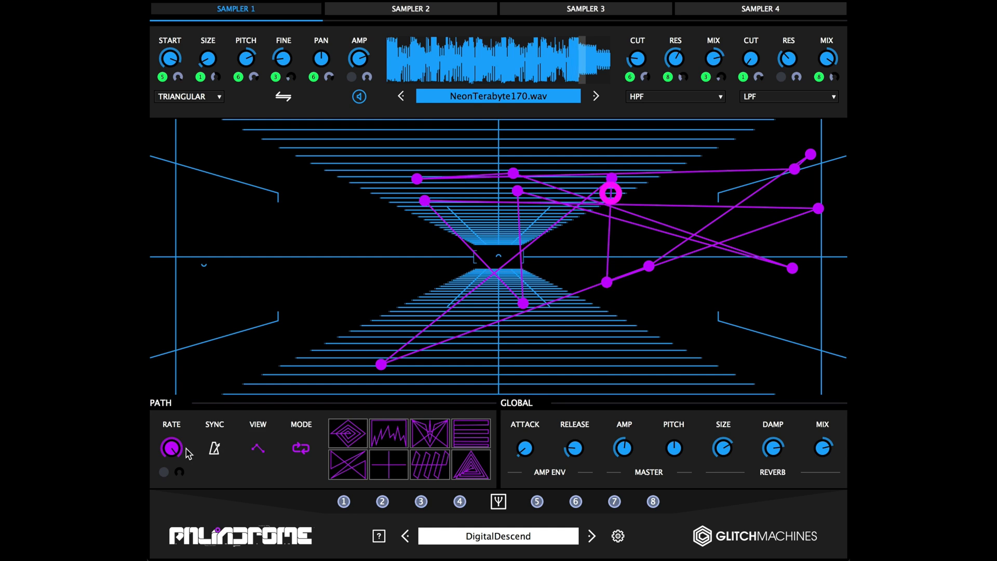
- Set PATH RATE to 1.103 Hz, then follow LEARN MORE to the Palindrome product page
drag(170, 447, 170, 438)
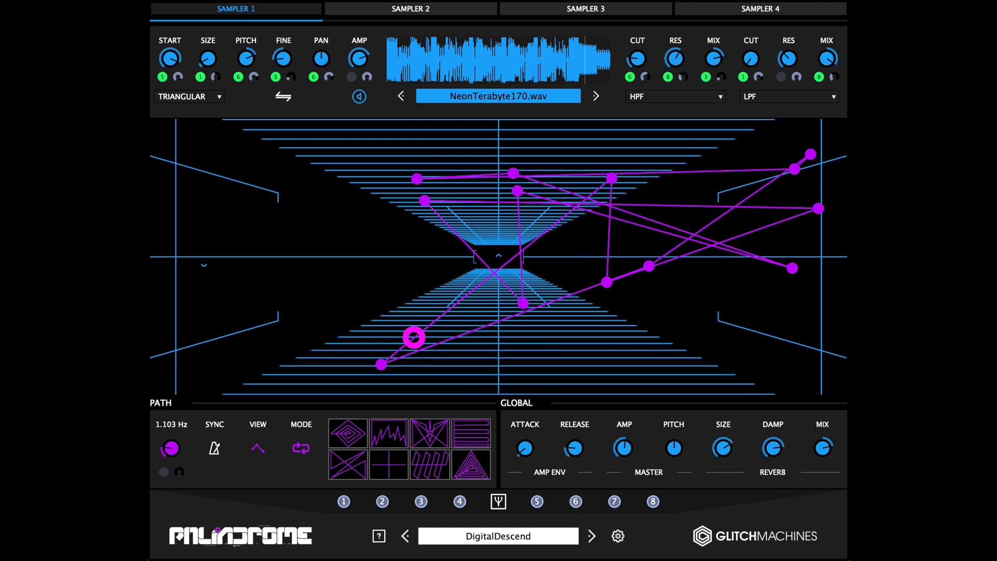
click(378, 536)
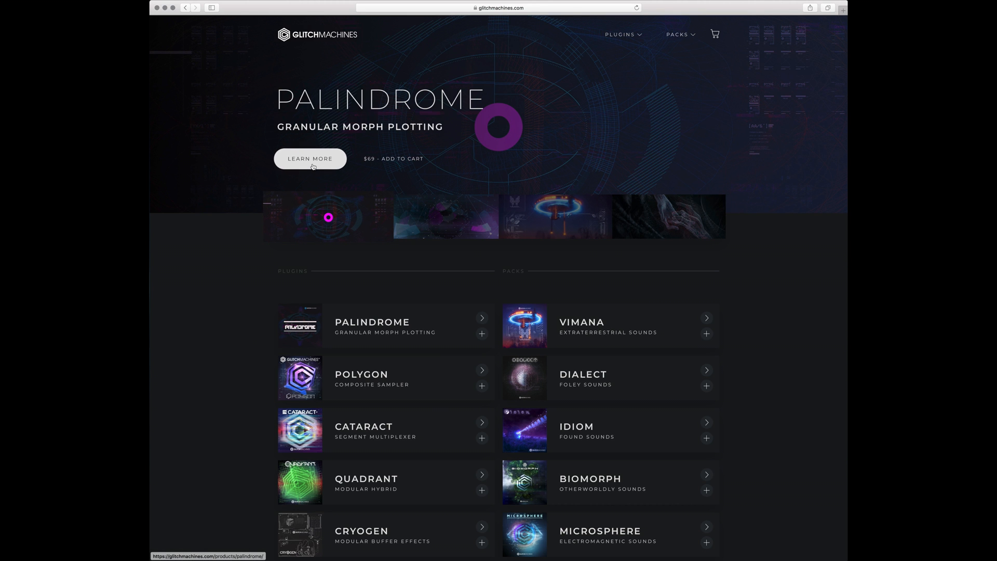
click(310, 158)
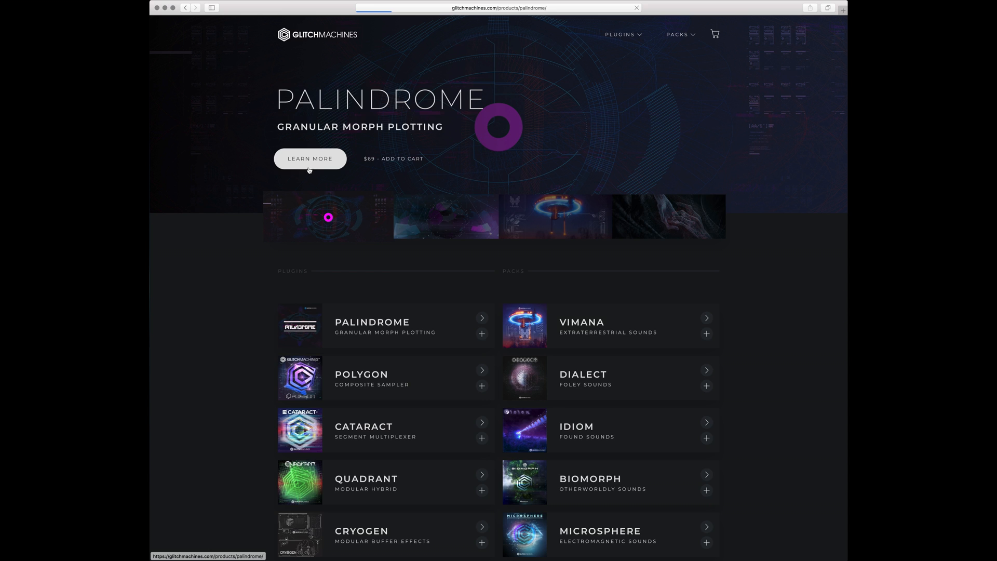